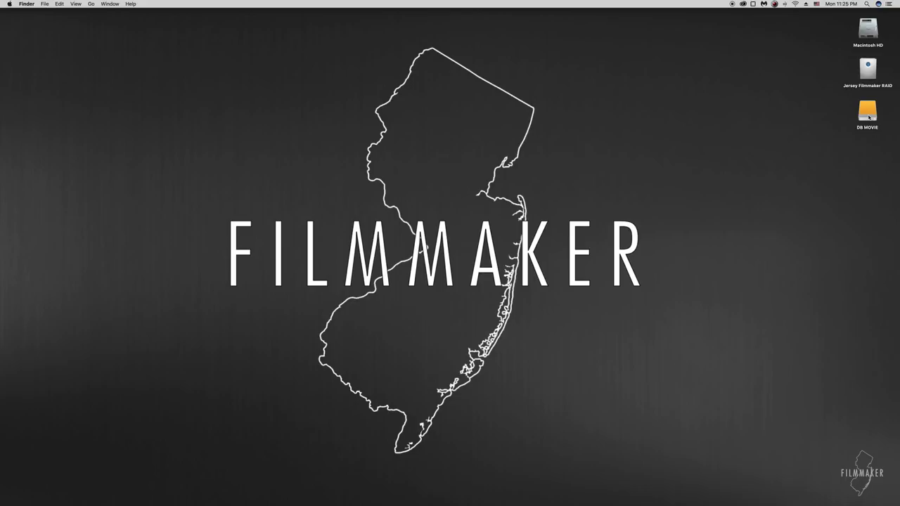
Open the DB MOVIE drive, then the Folder Template on Jersey Filmmaker RAID
double_click(867, 113)
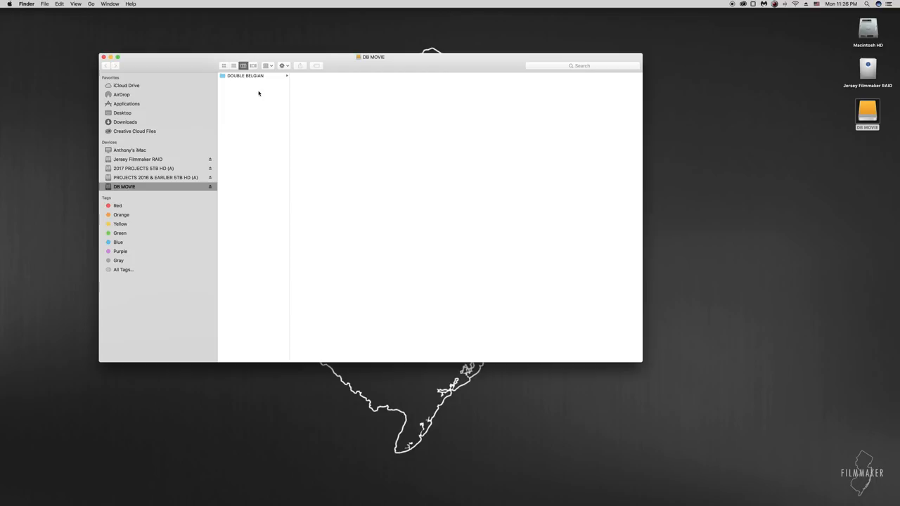
left_click(245, 75)
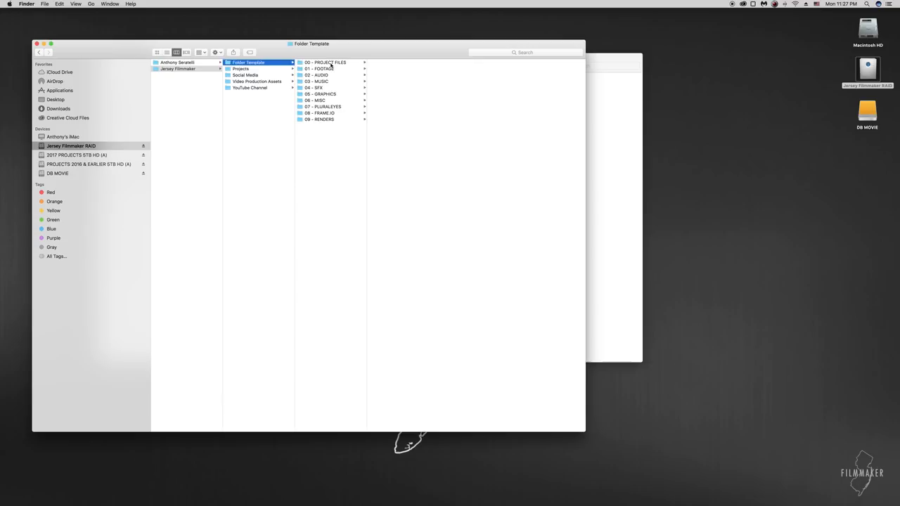
Show DOUBLE BELGIAN's 00 - PROJECT FILES with its Premiere projects on DB MOVIE
left_click(314, 87)
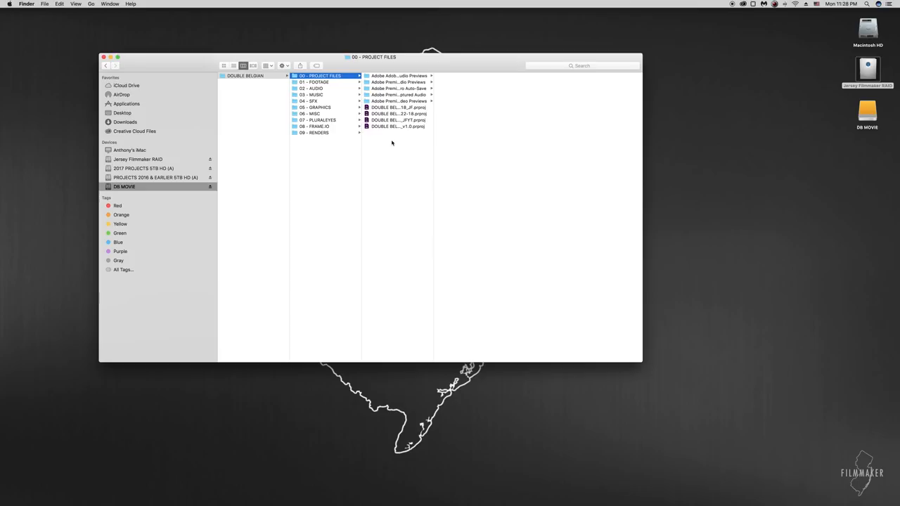
Browse 01 - FOOTAGE into the S2 church day scene's FOOTAGE subfolder
left_click(313, 82)
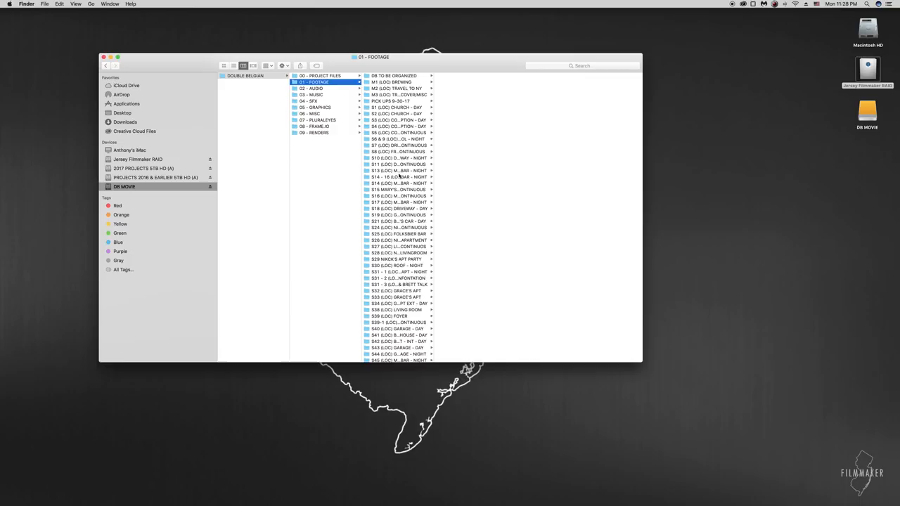
left_click(396, 106)
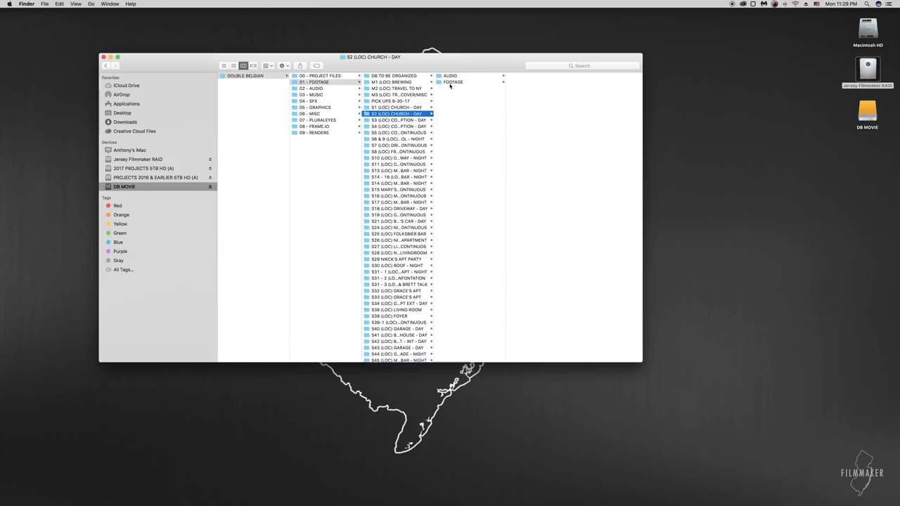
left_click(453, 82)
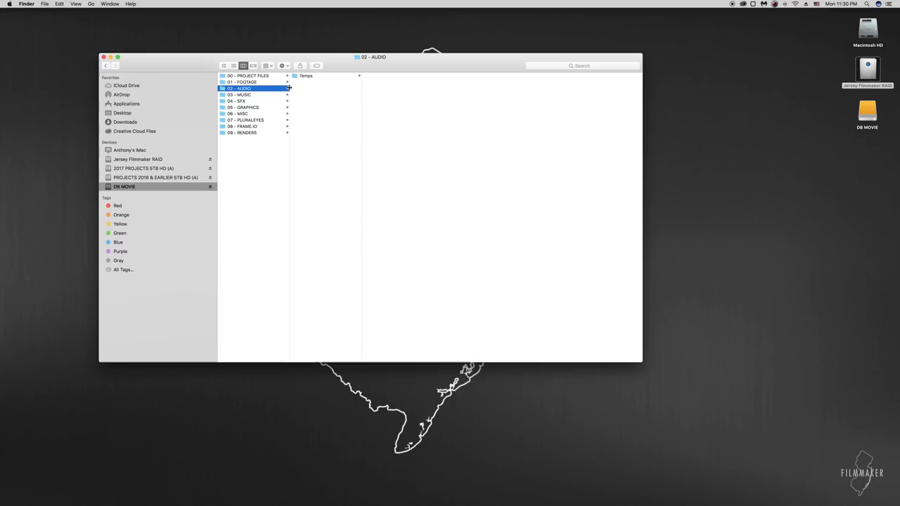
Move from 01 - FOOTAGE to 03 - MUSIC and open the Wedding folder
left_click(242, 81)
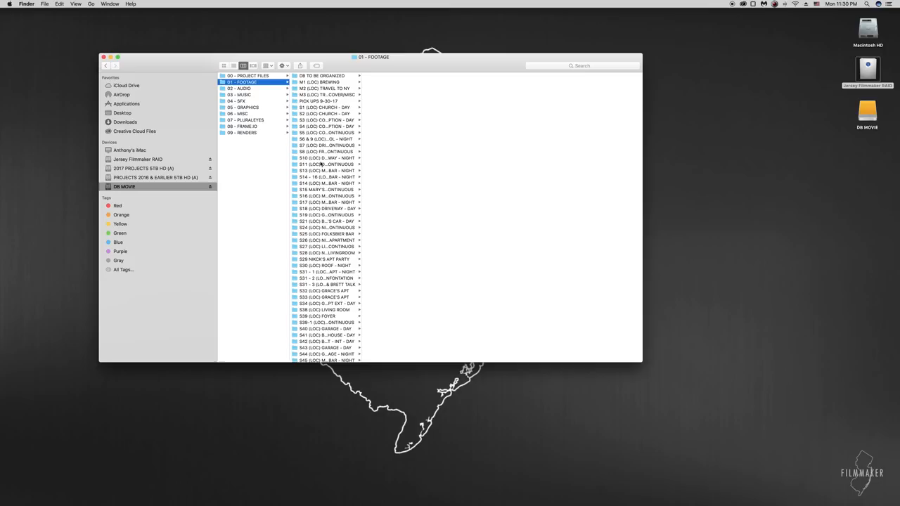
left_click(327, 164)
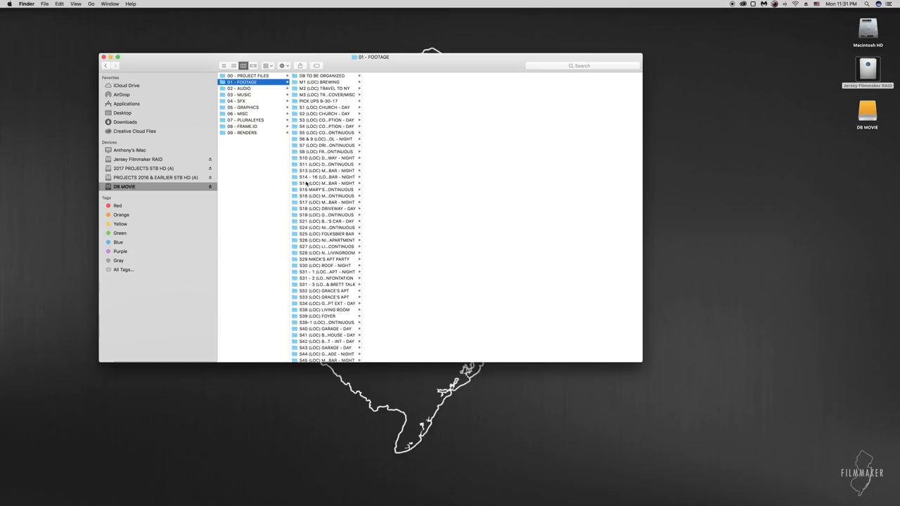
left_click(239, 94)
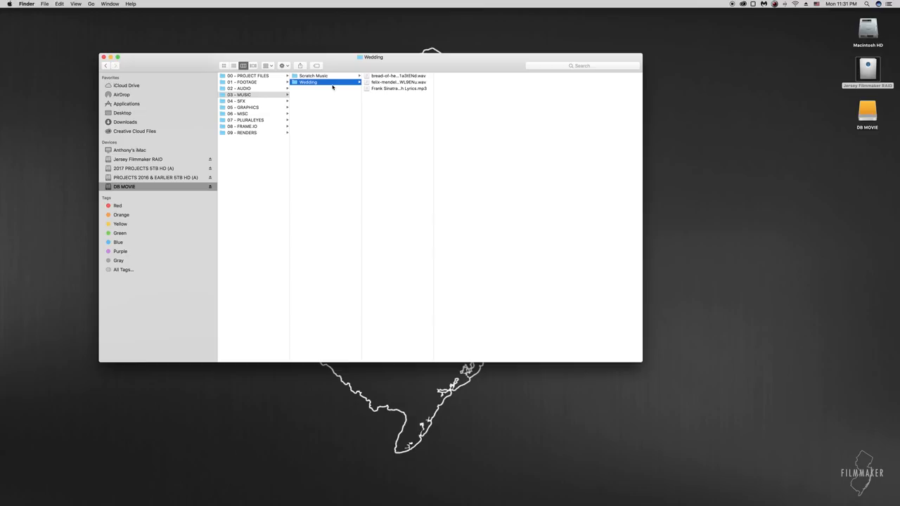
Review 03 - MUSIC and 04 - SFX sound files, then open 05 - GRAPHICS
left_click(239, 94)
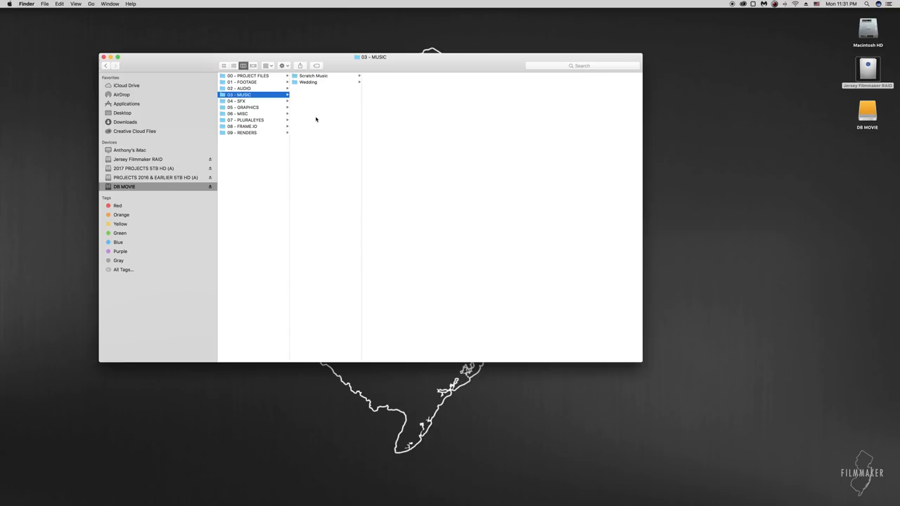
left_click(239, 100)
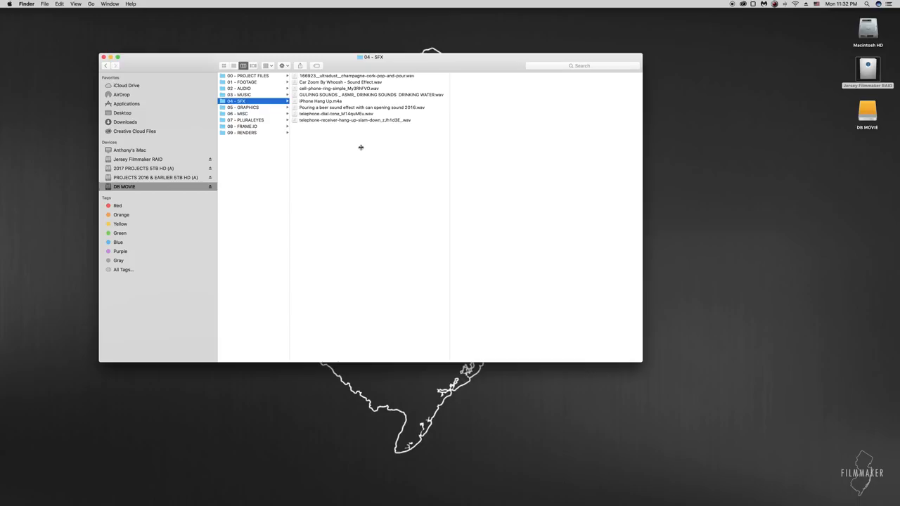
mouse_move(324, 177)
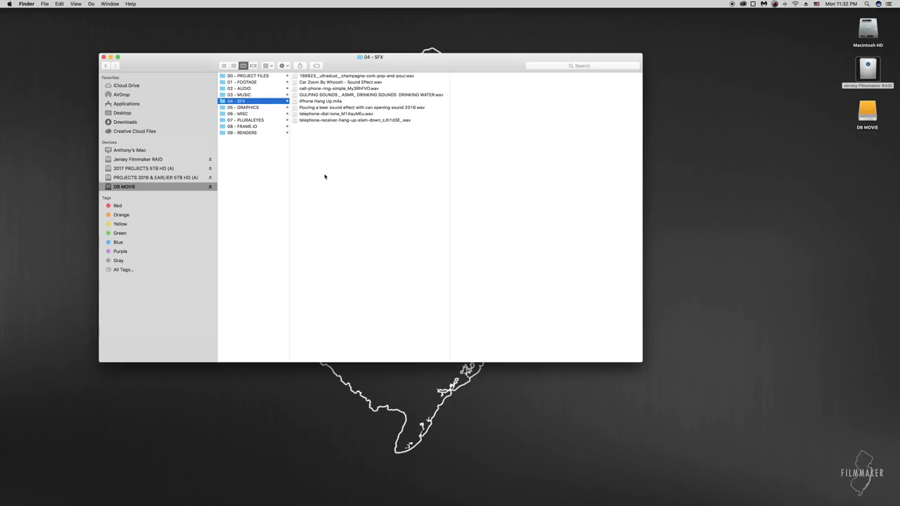
mouse_move(341, 185)
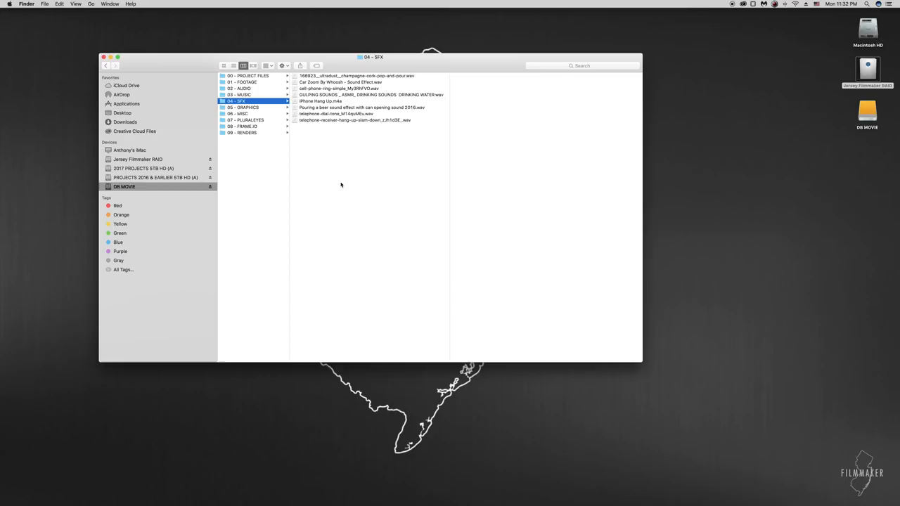
left_click(244, 107)
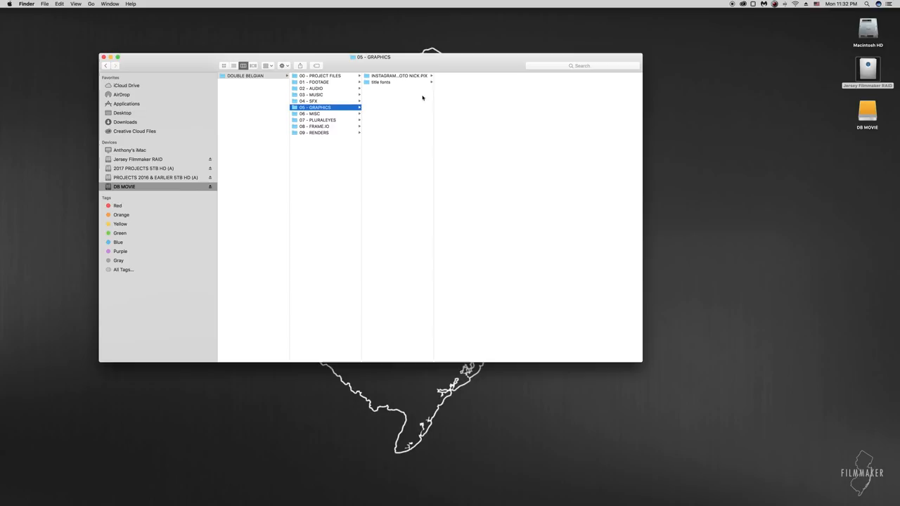
Browse 06 - MISC, 07 - PLURALEYES, 08 - FRAME.IO and 09 - RENDERS
left_click(310, 114)
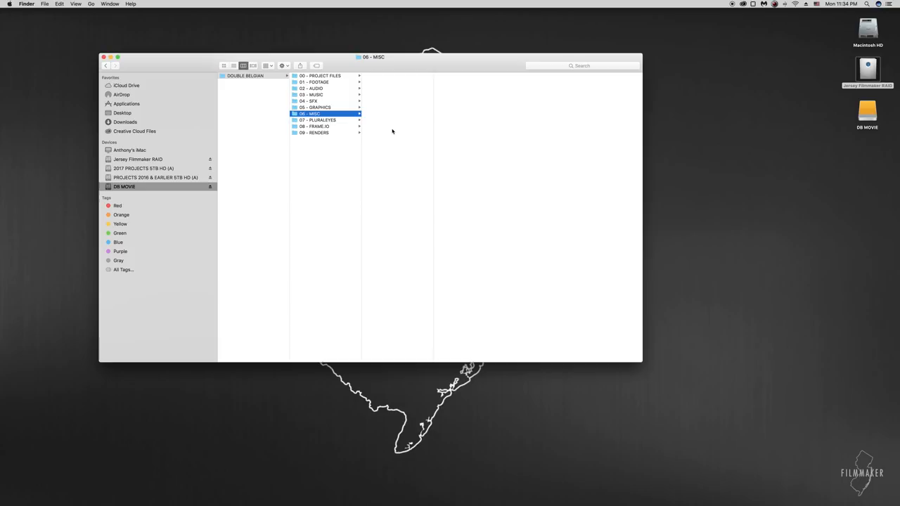
mouse_move(333, 96)
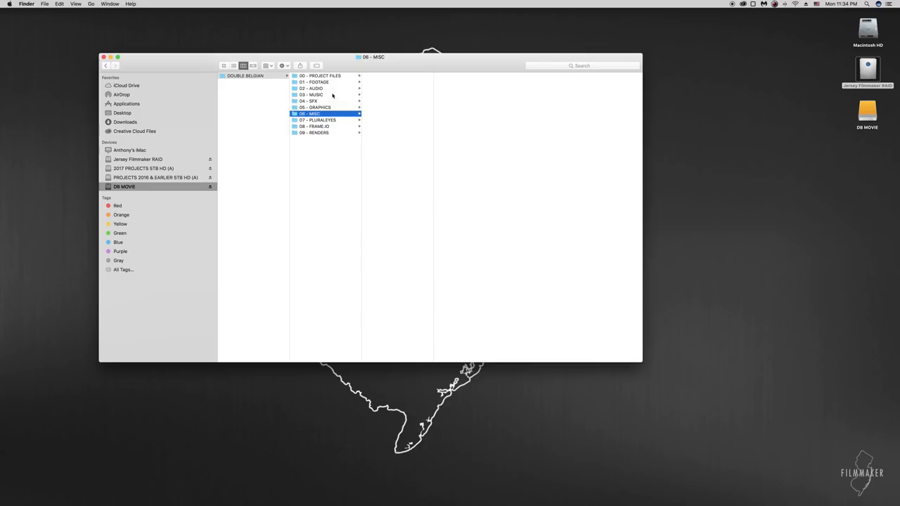
left_click(317, 119)
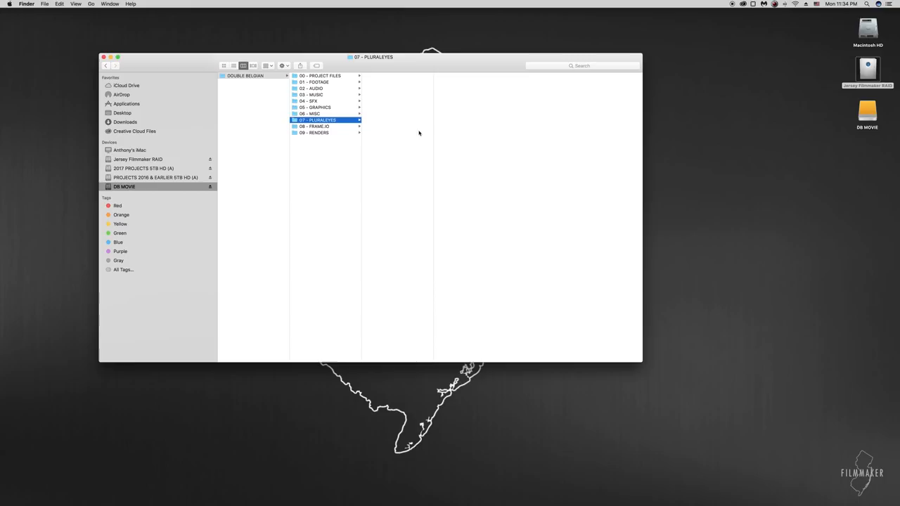
left_click(315, 126)
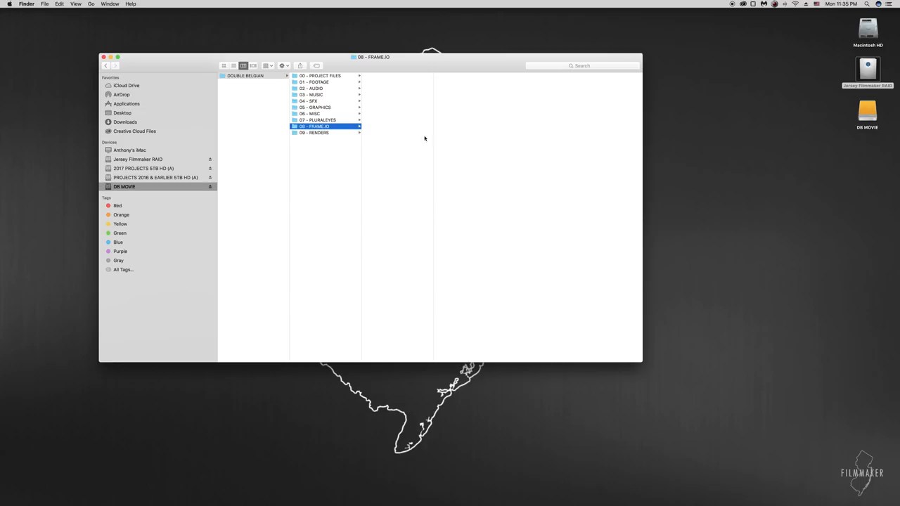
mouse_move(412, 97)
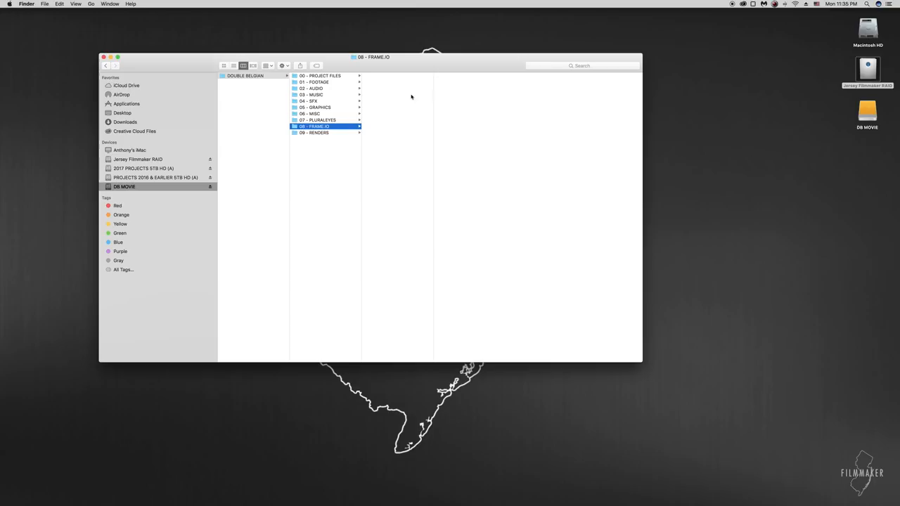
left_click(313, 132)
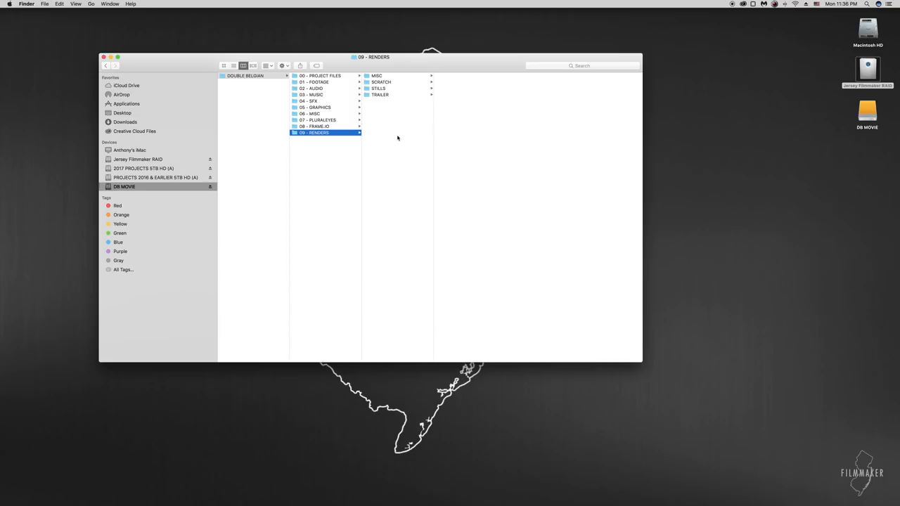
mouse_move(474, 168)
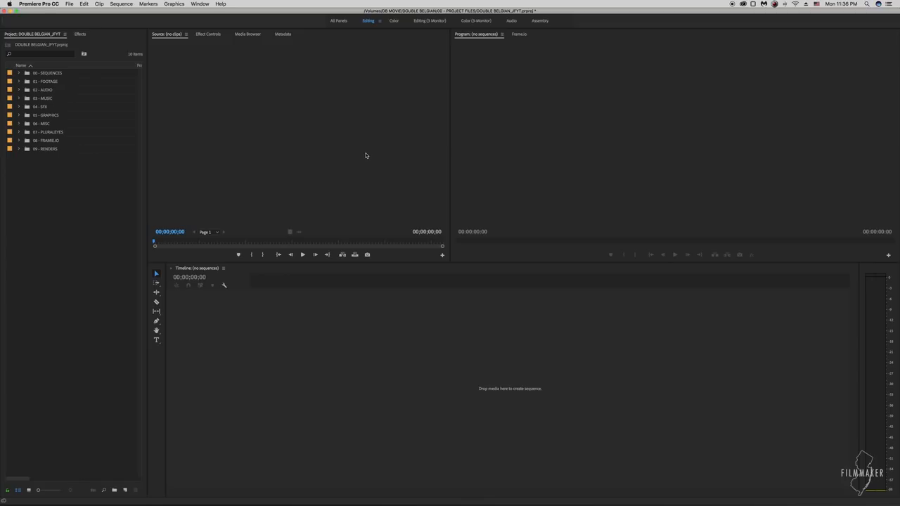
Expand the 00 - SEQUENCES and 0 - SYNC TEMPLATES bins in the Project panel
left_click(47, 74)
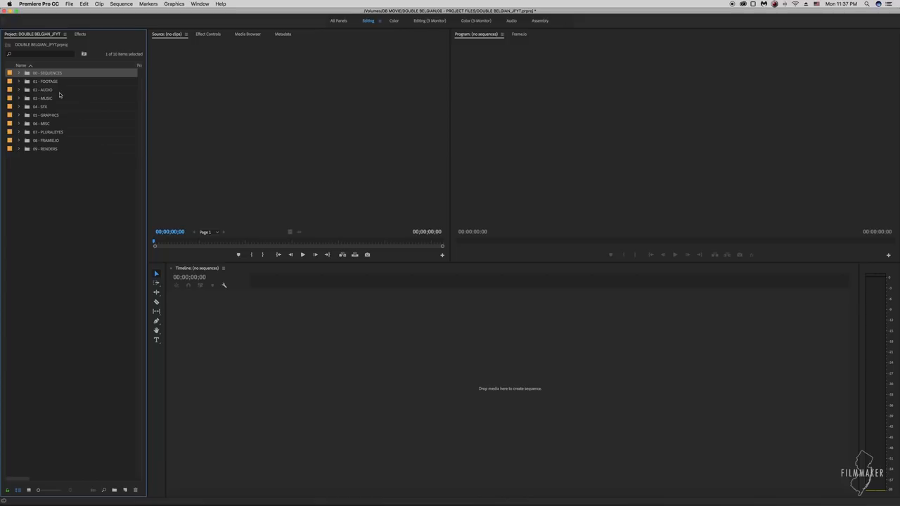
left_click(45, 123)
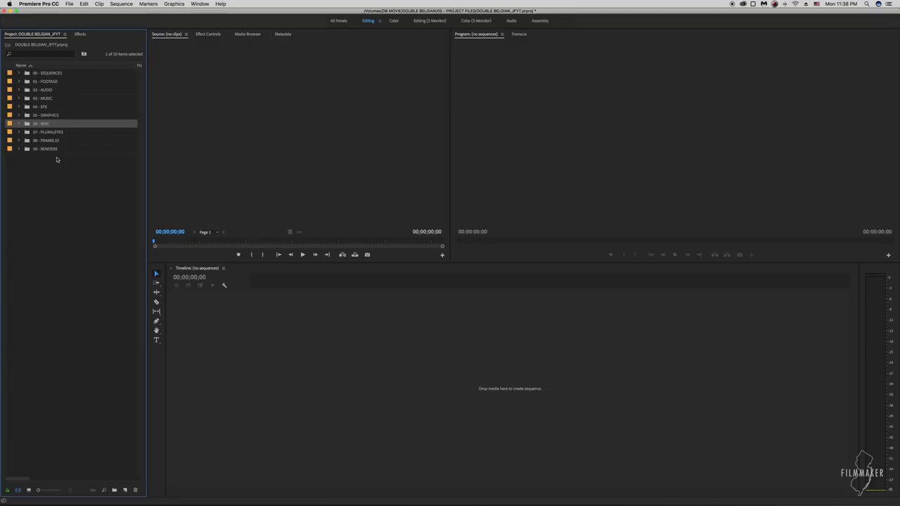
left_click(18, 74)
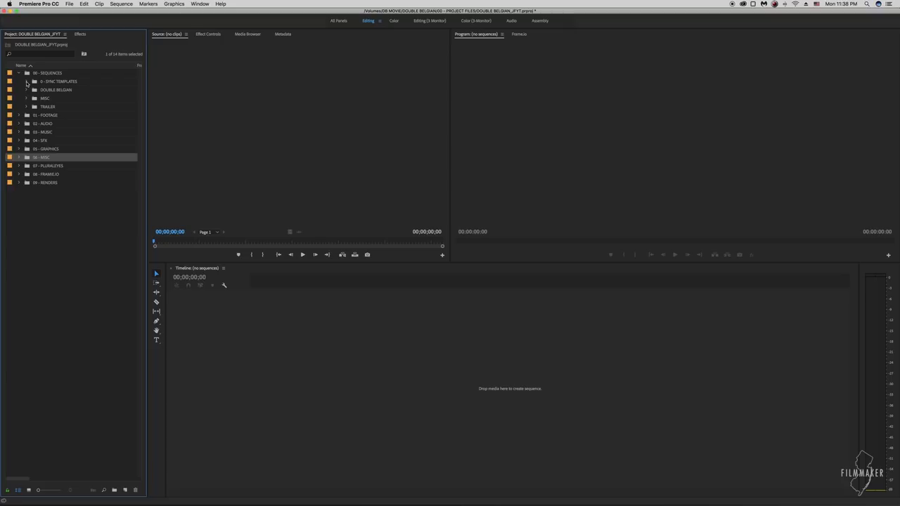
left_click(26, 81)
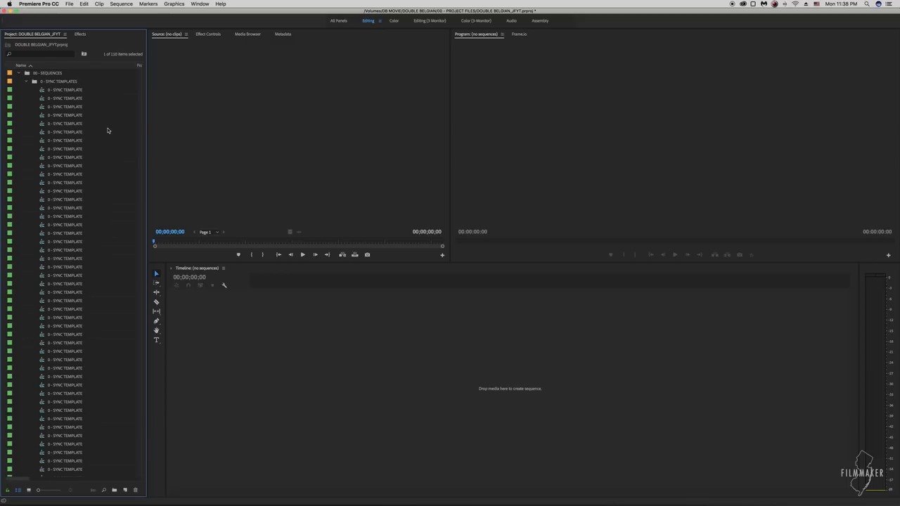
Open a sync template sequence from 0 - SYNC TEMPLATES in the Timeline
scroll("down", 3)
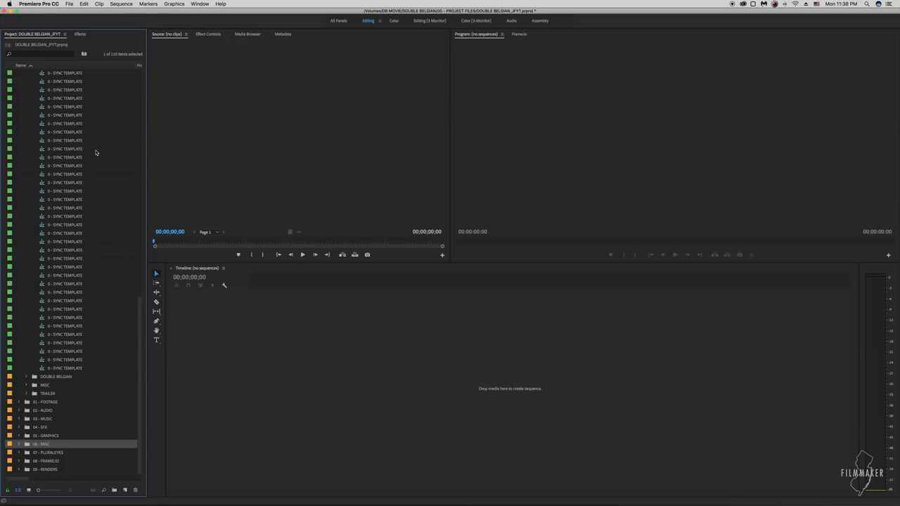
double_click(65, 89)
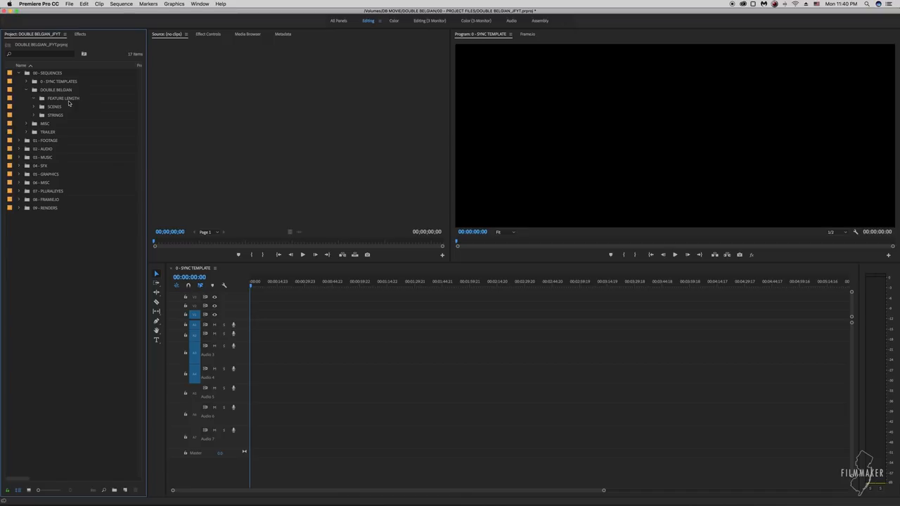
Expand then collapse SCENES, and expand the STRINGS bin of Scenes sequences
left_click(34, 107)
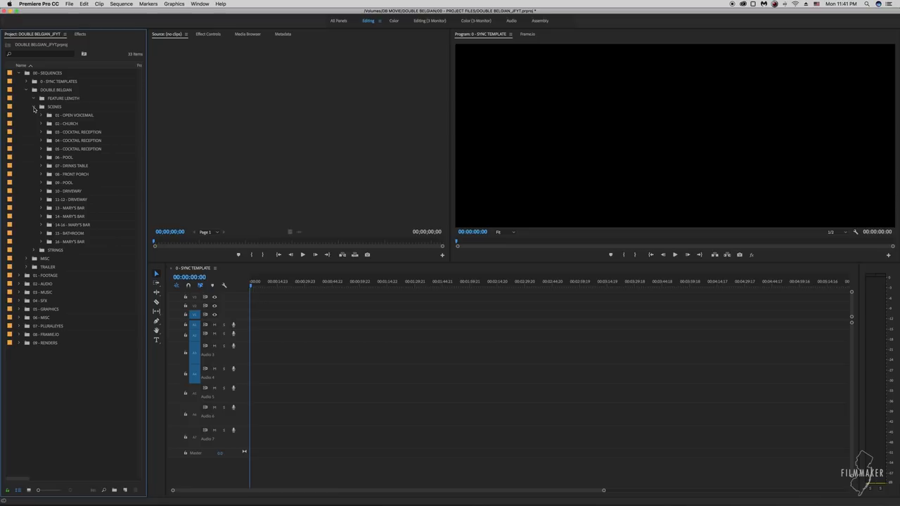
left_click(34, 107)
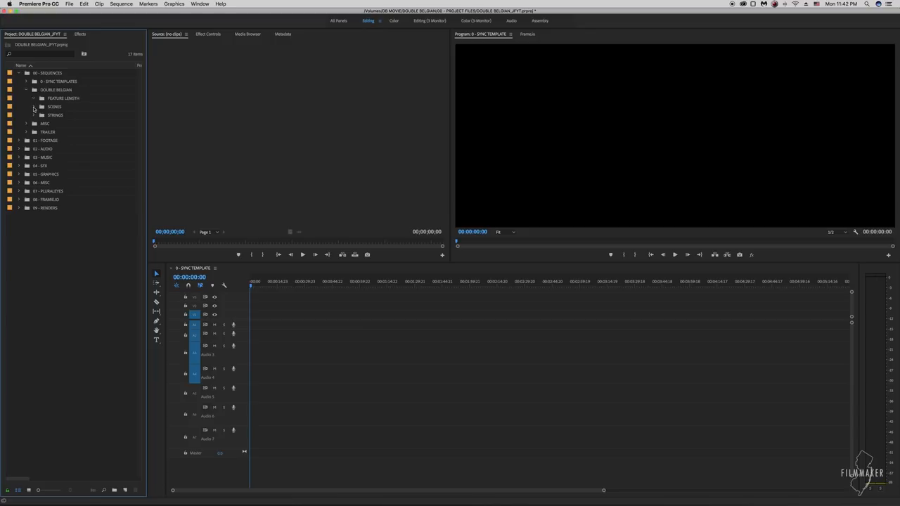
left_click(33, 115)
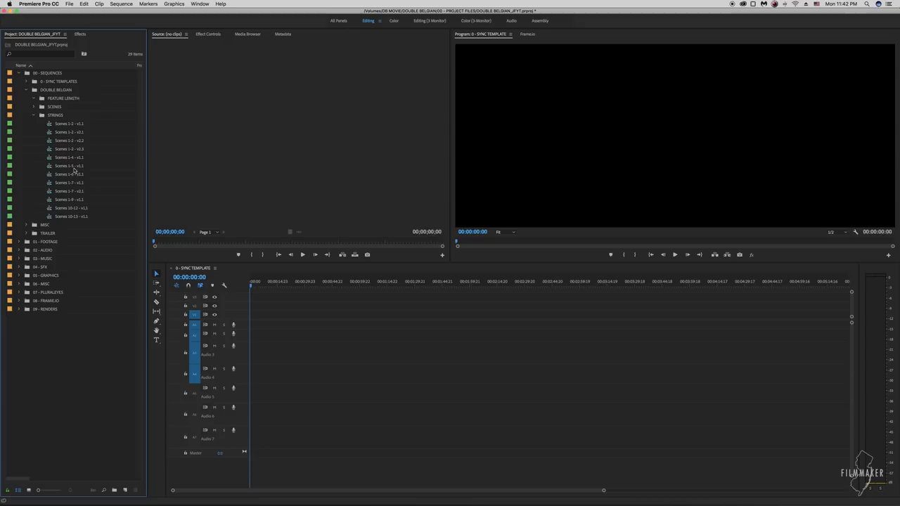
mouse_move(102, 154)
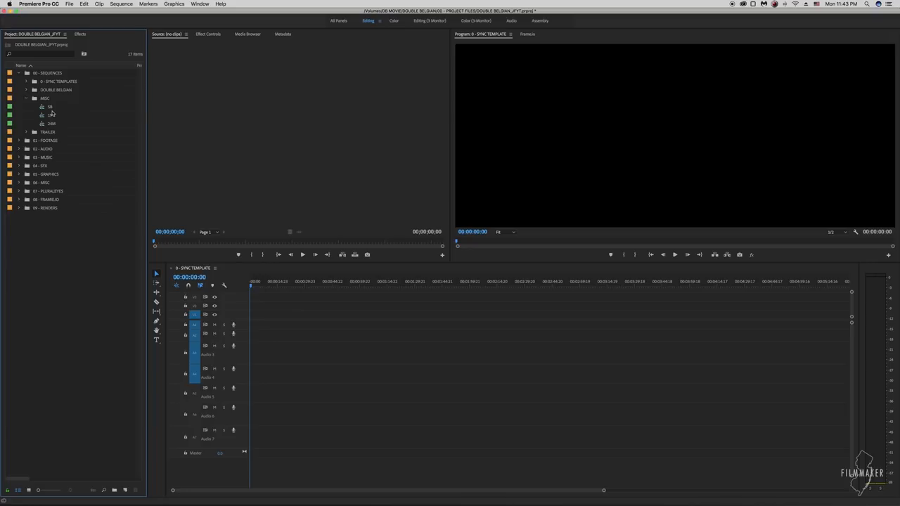
Expand 01 - FOOTAGE to show scene bins with AUDIO and FOOTAGE sub-bins
left_click(26, 106)
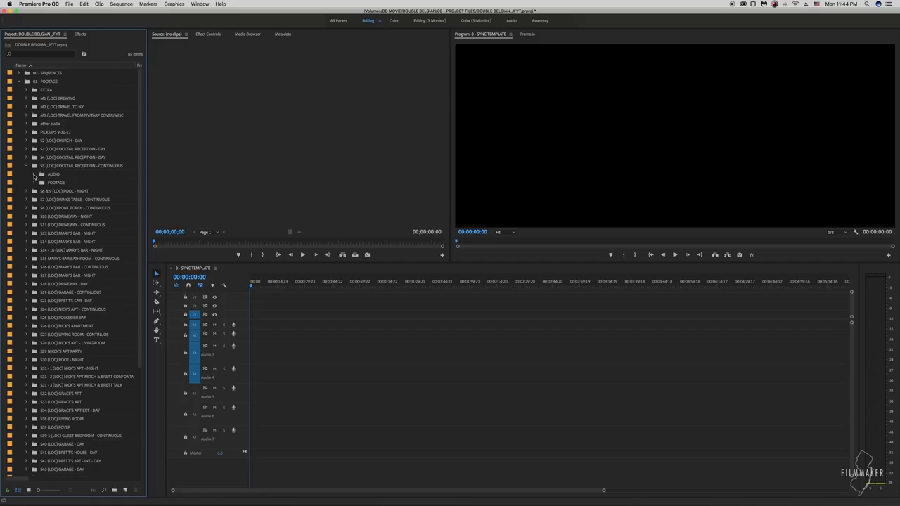
Peek into the AUDIO bin, then load RED clip A039_C017_0101UR_001.R3D in the Source Monitor
left_click(33, 173)
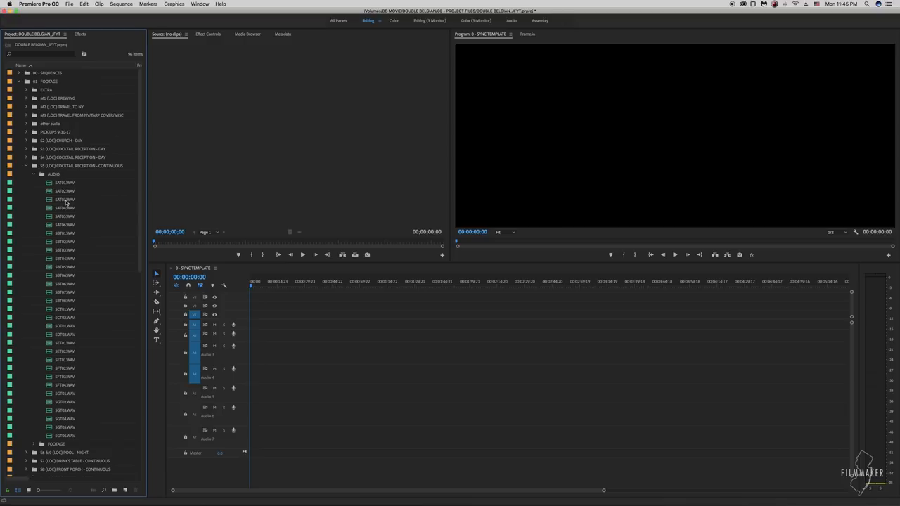
mouse_move(71, 233)
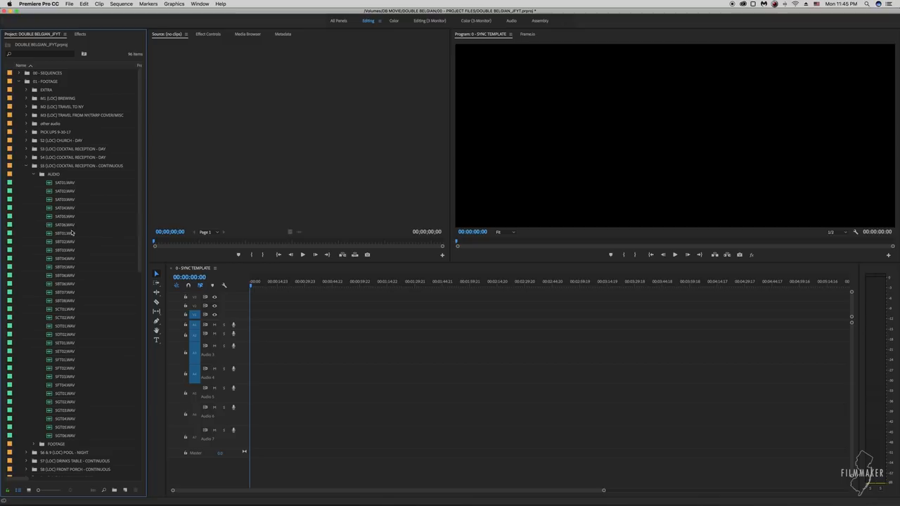
left_click(26, 174)
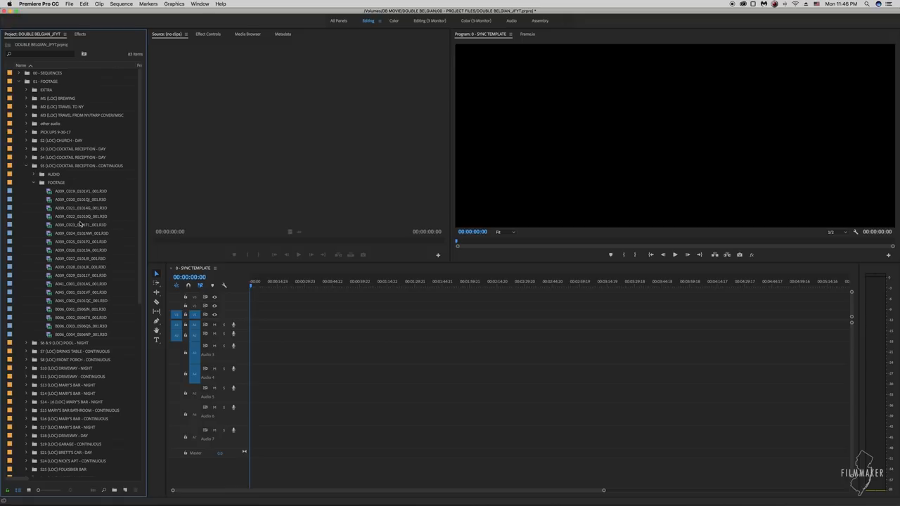
left_click(80, 190)
type("SAT01")
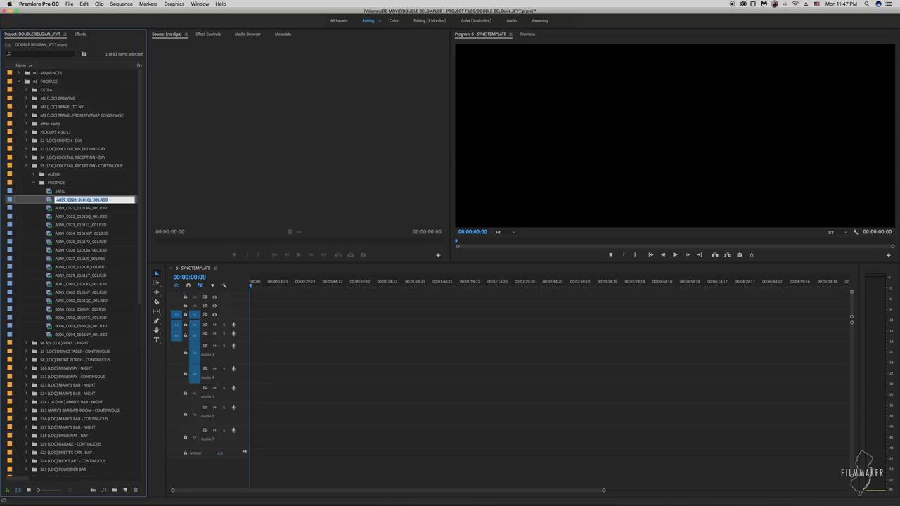
double_click(80, 258)
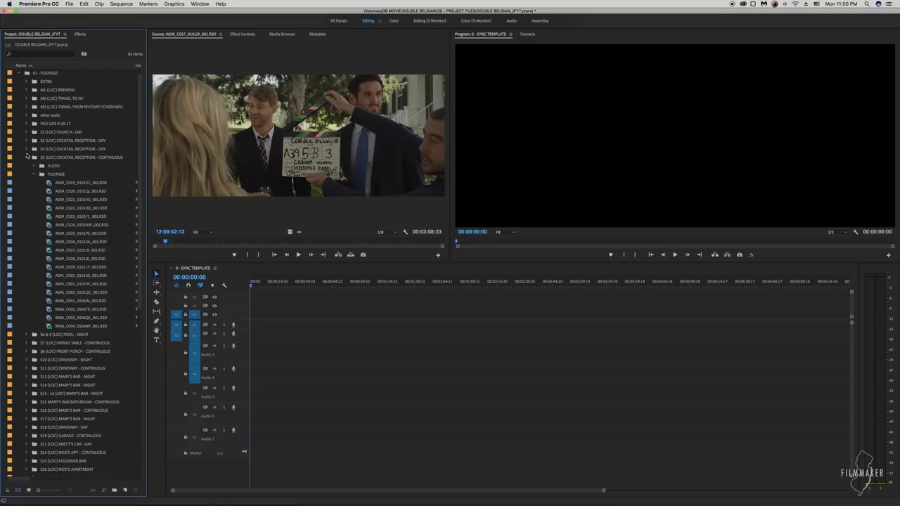
Collapse the S42 BRETT'S APT FOOTAGE bin and browse its drive folder in Media Browser
scroll("down", 3)
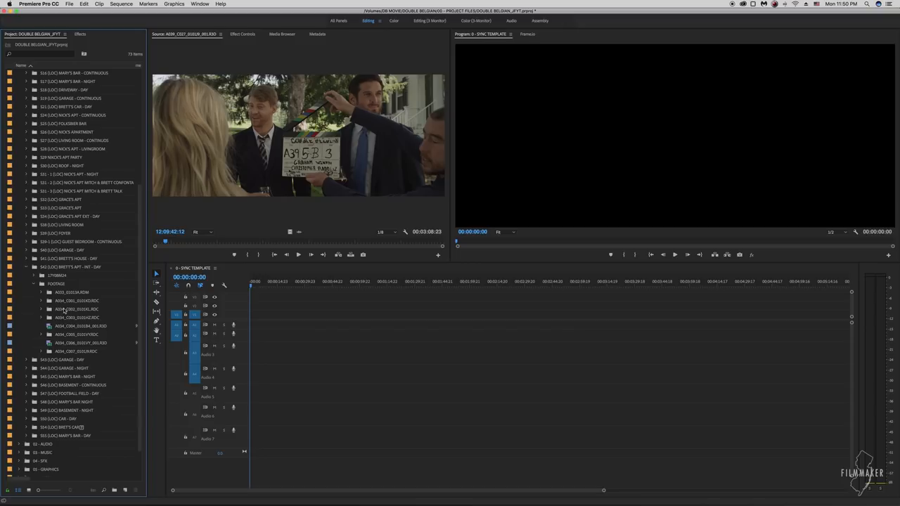
left_click(41, 300)
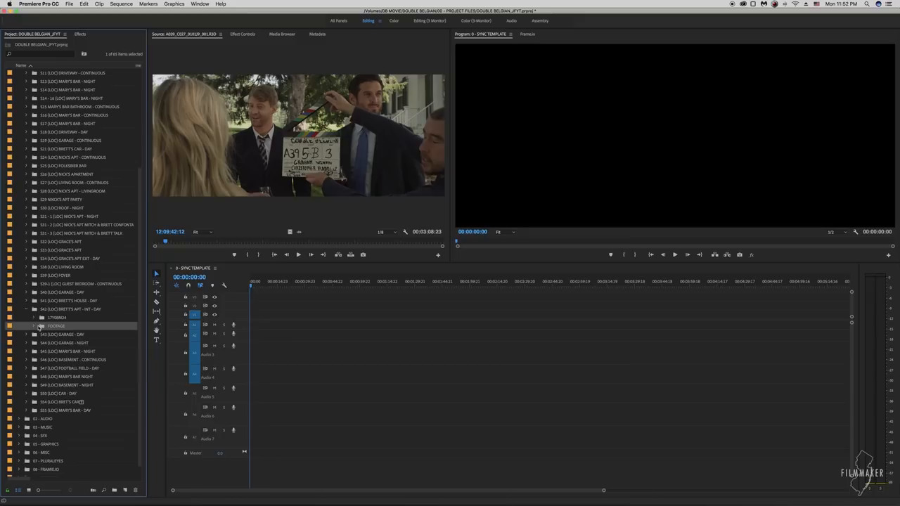
left_click(33, 326)
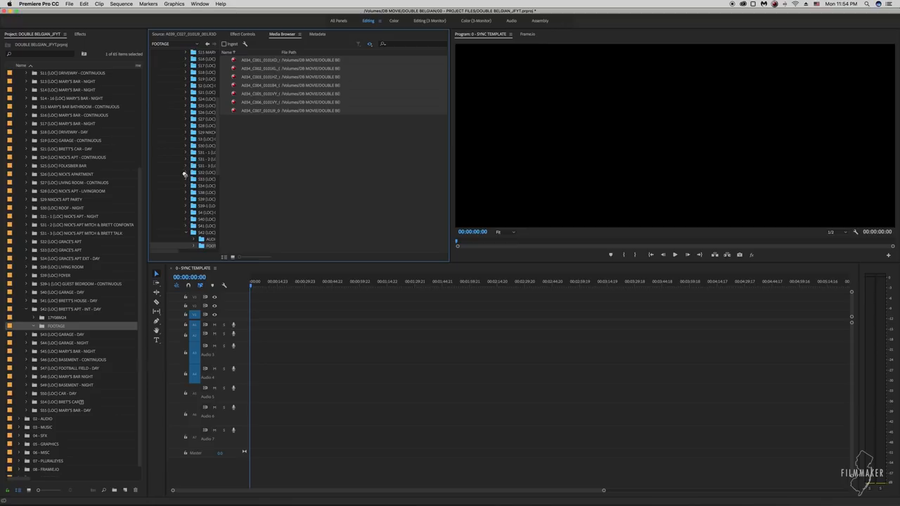
Leave Media Browser and reopen the 00 - SEQUENCES bin to its sequence sub-bins
left_click(33, 326)
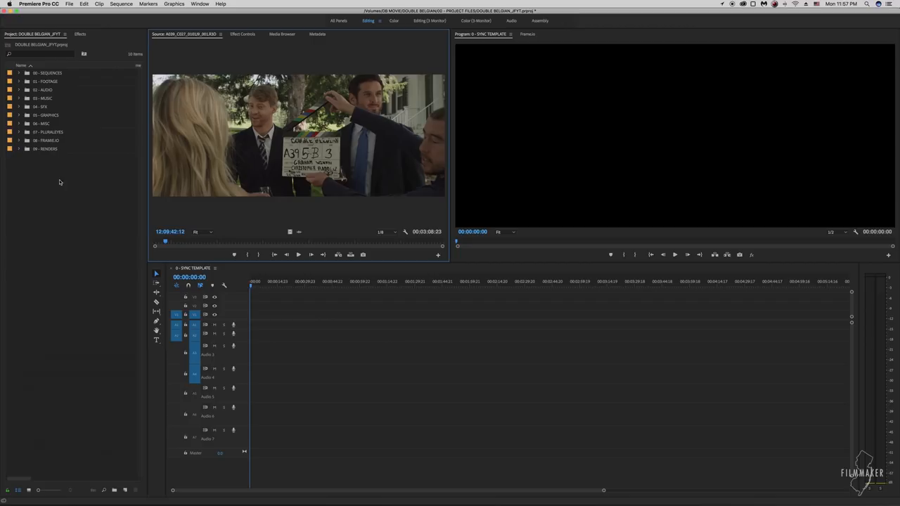
left_click(18, 73)
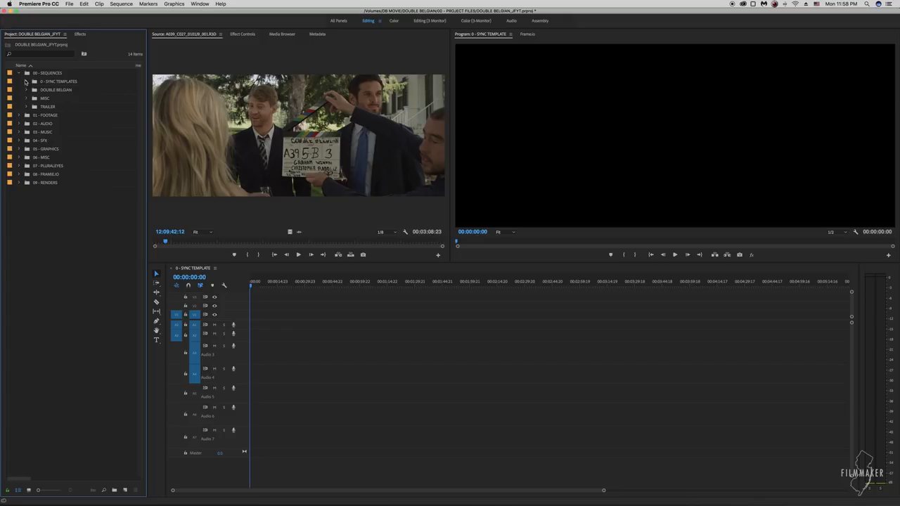